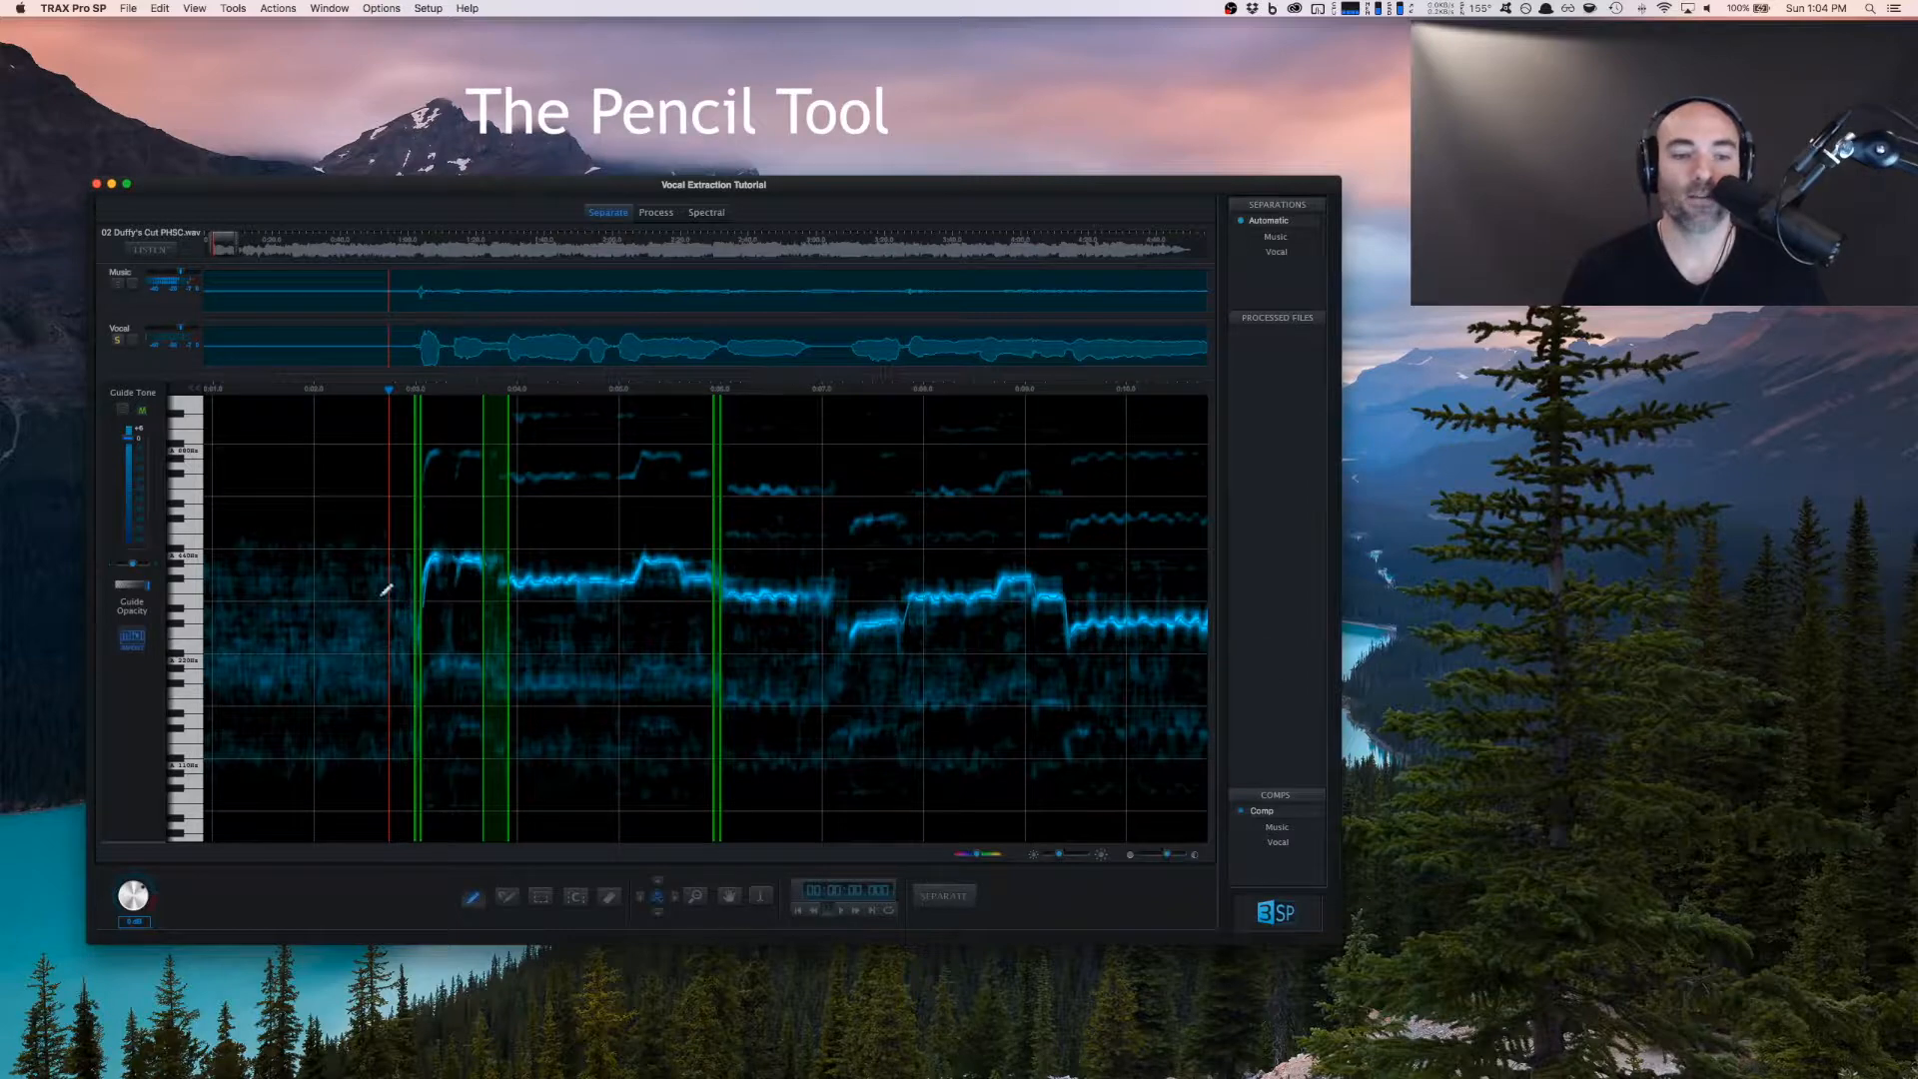
pyautogui.moveTo(300, 526)
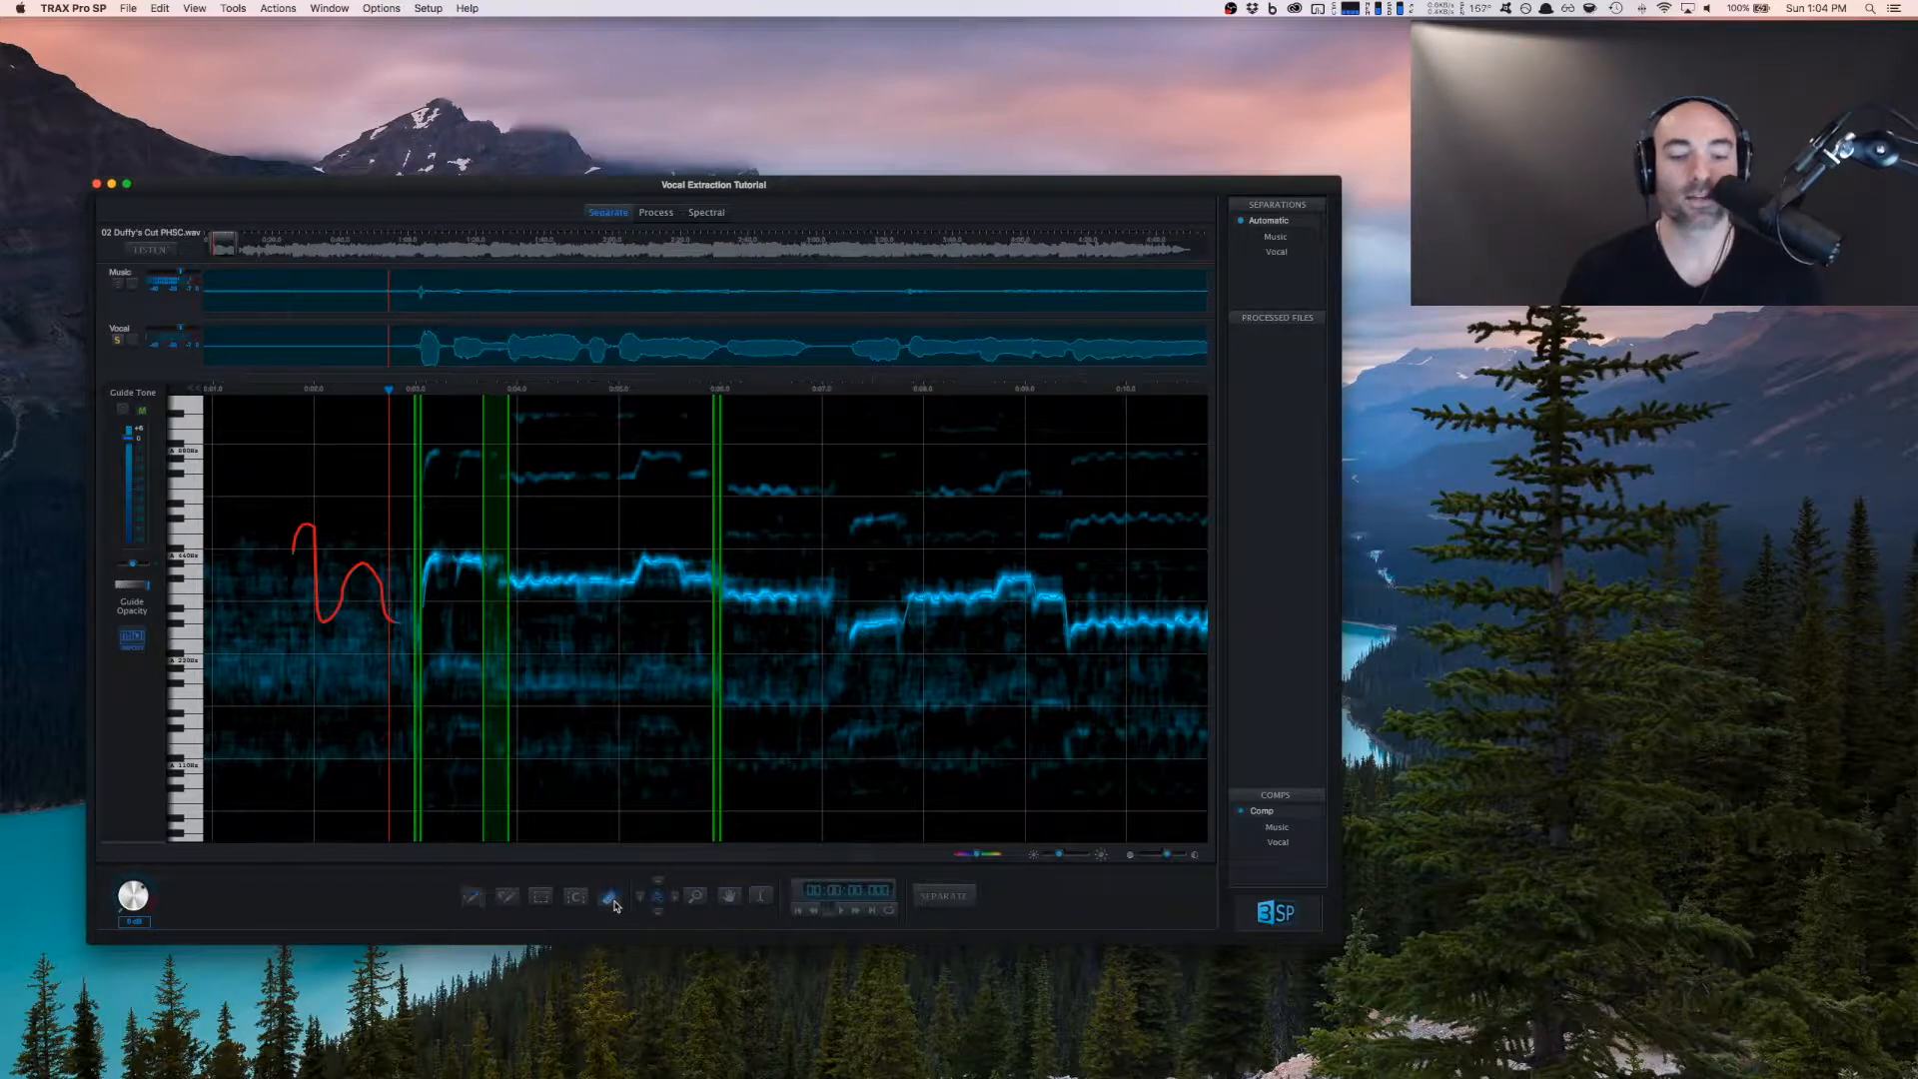
# Step: Leave freehand guide drawing and move the pitch display to a later, overlapping vocal passage
pyautogui.click(608, 897)
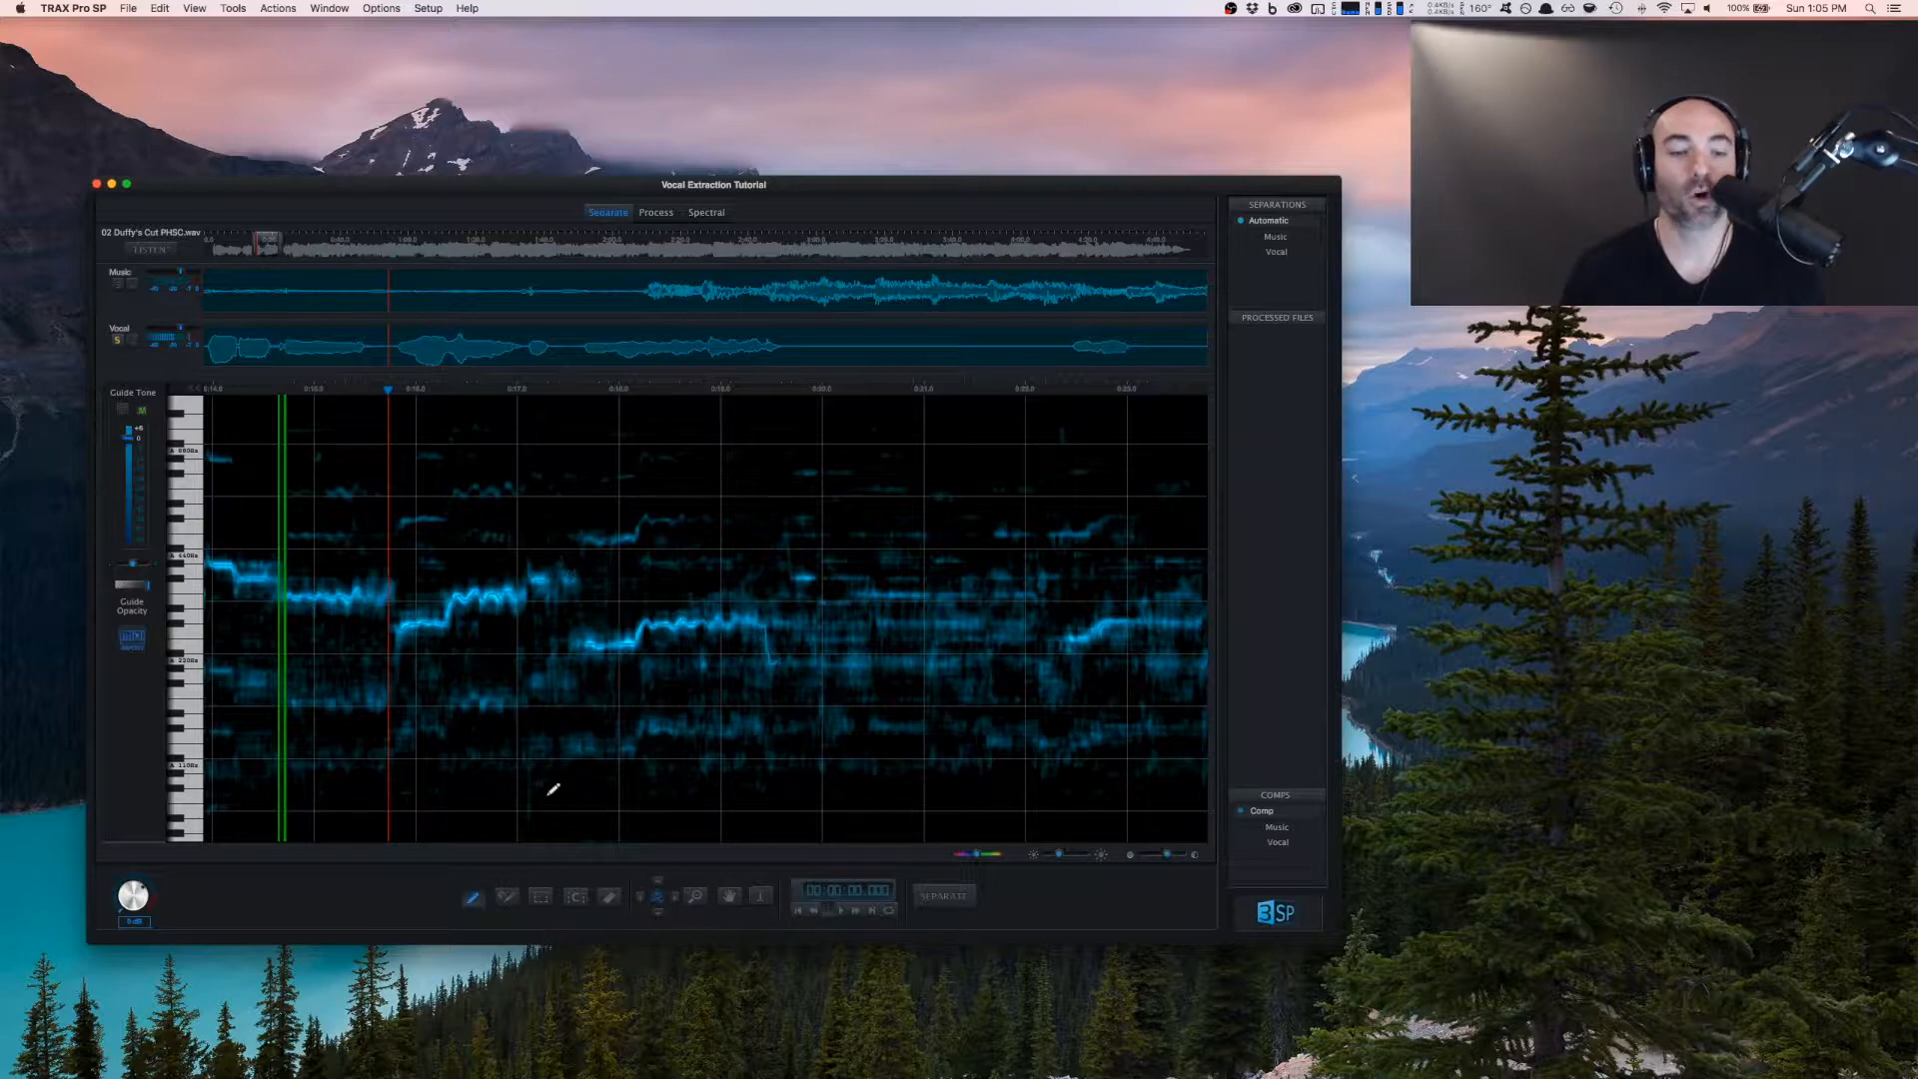
# Step: Trace a red pitch guide over the mid-passage note jump with Pencil and Magnet tools
pyautogui.click(507, 897)
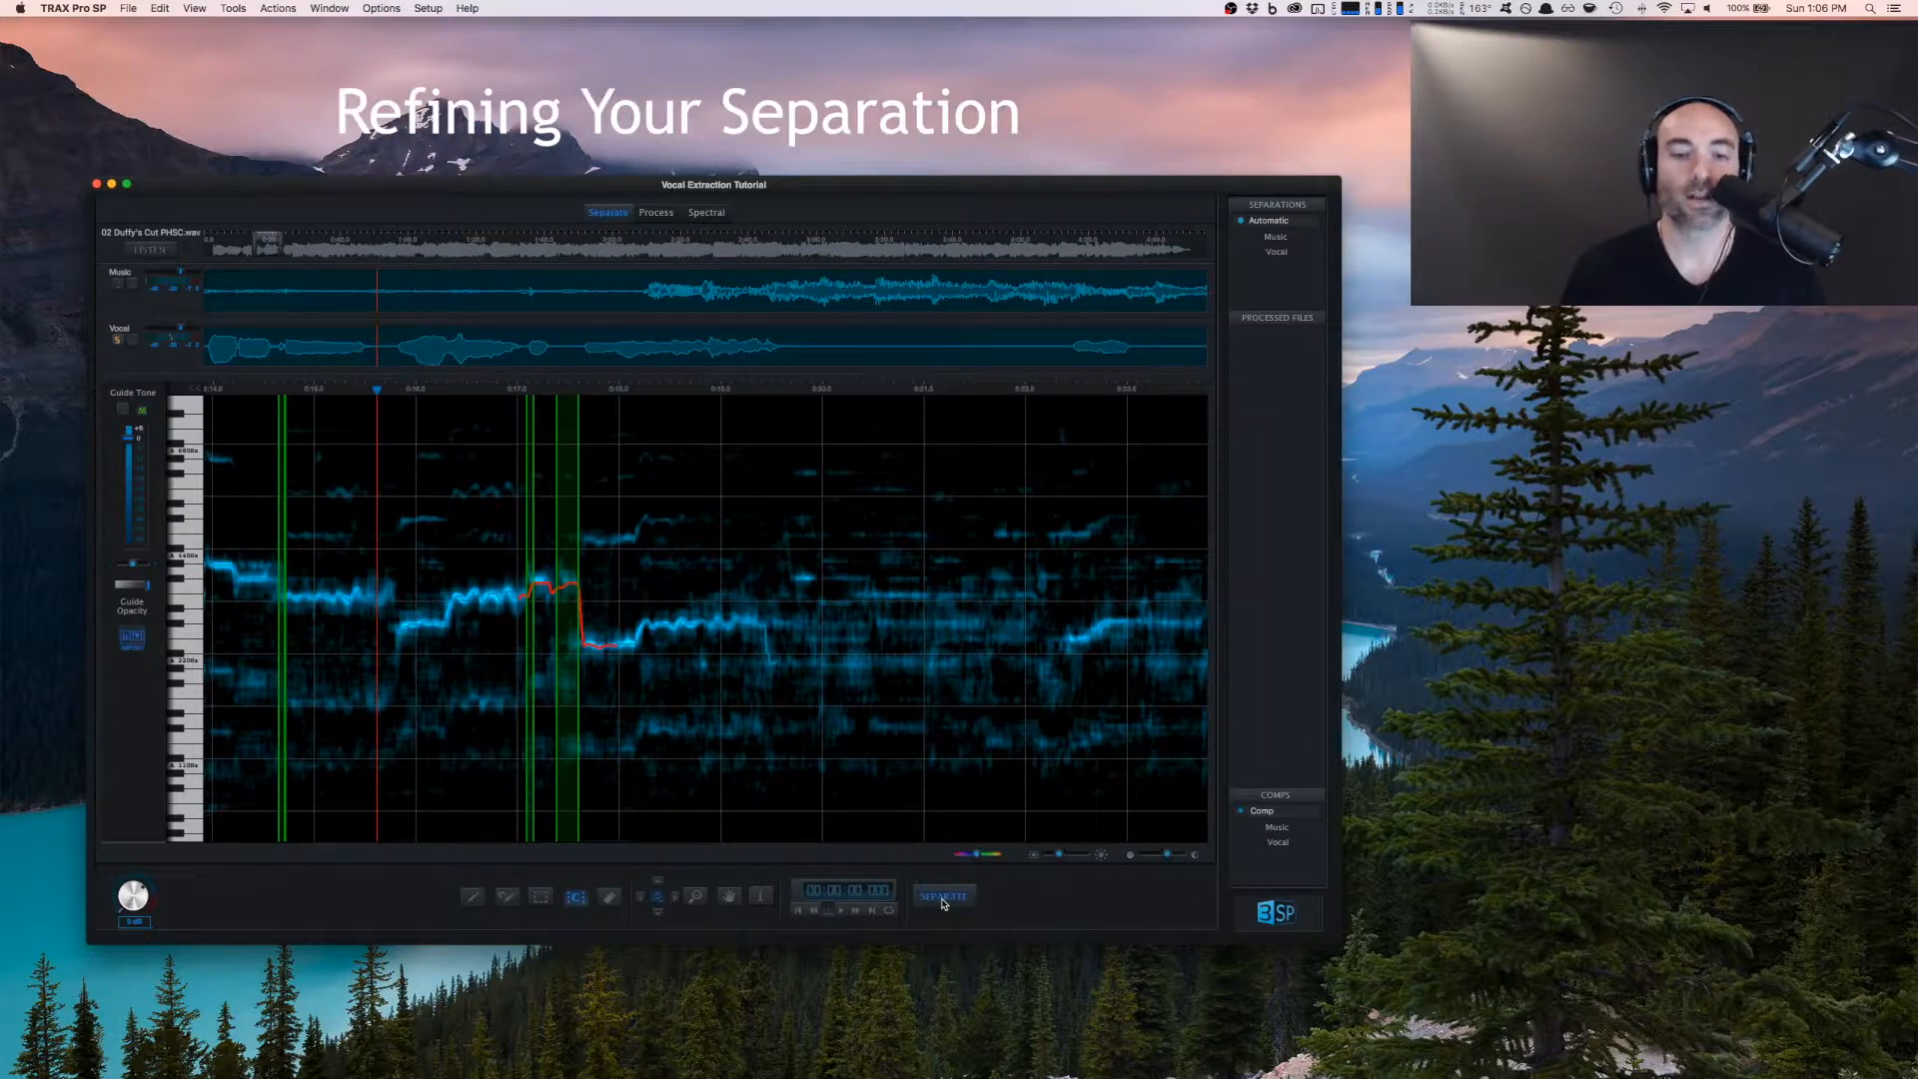
# Step: Run Separate on the edited guide to build a new red Refined separation
pyautogui.click(942, 895)
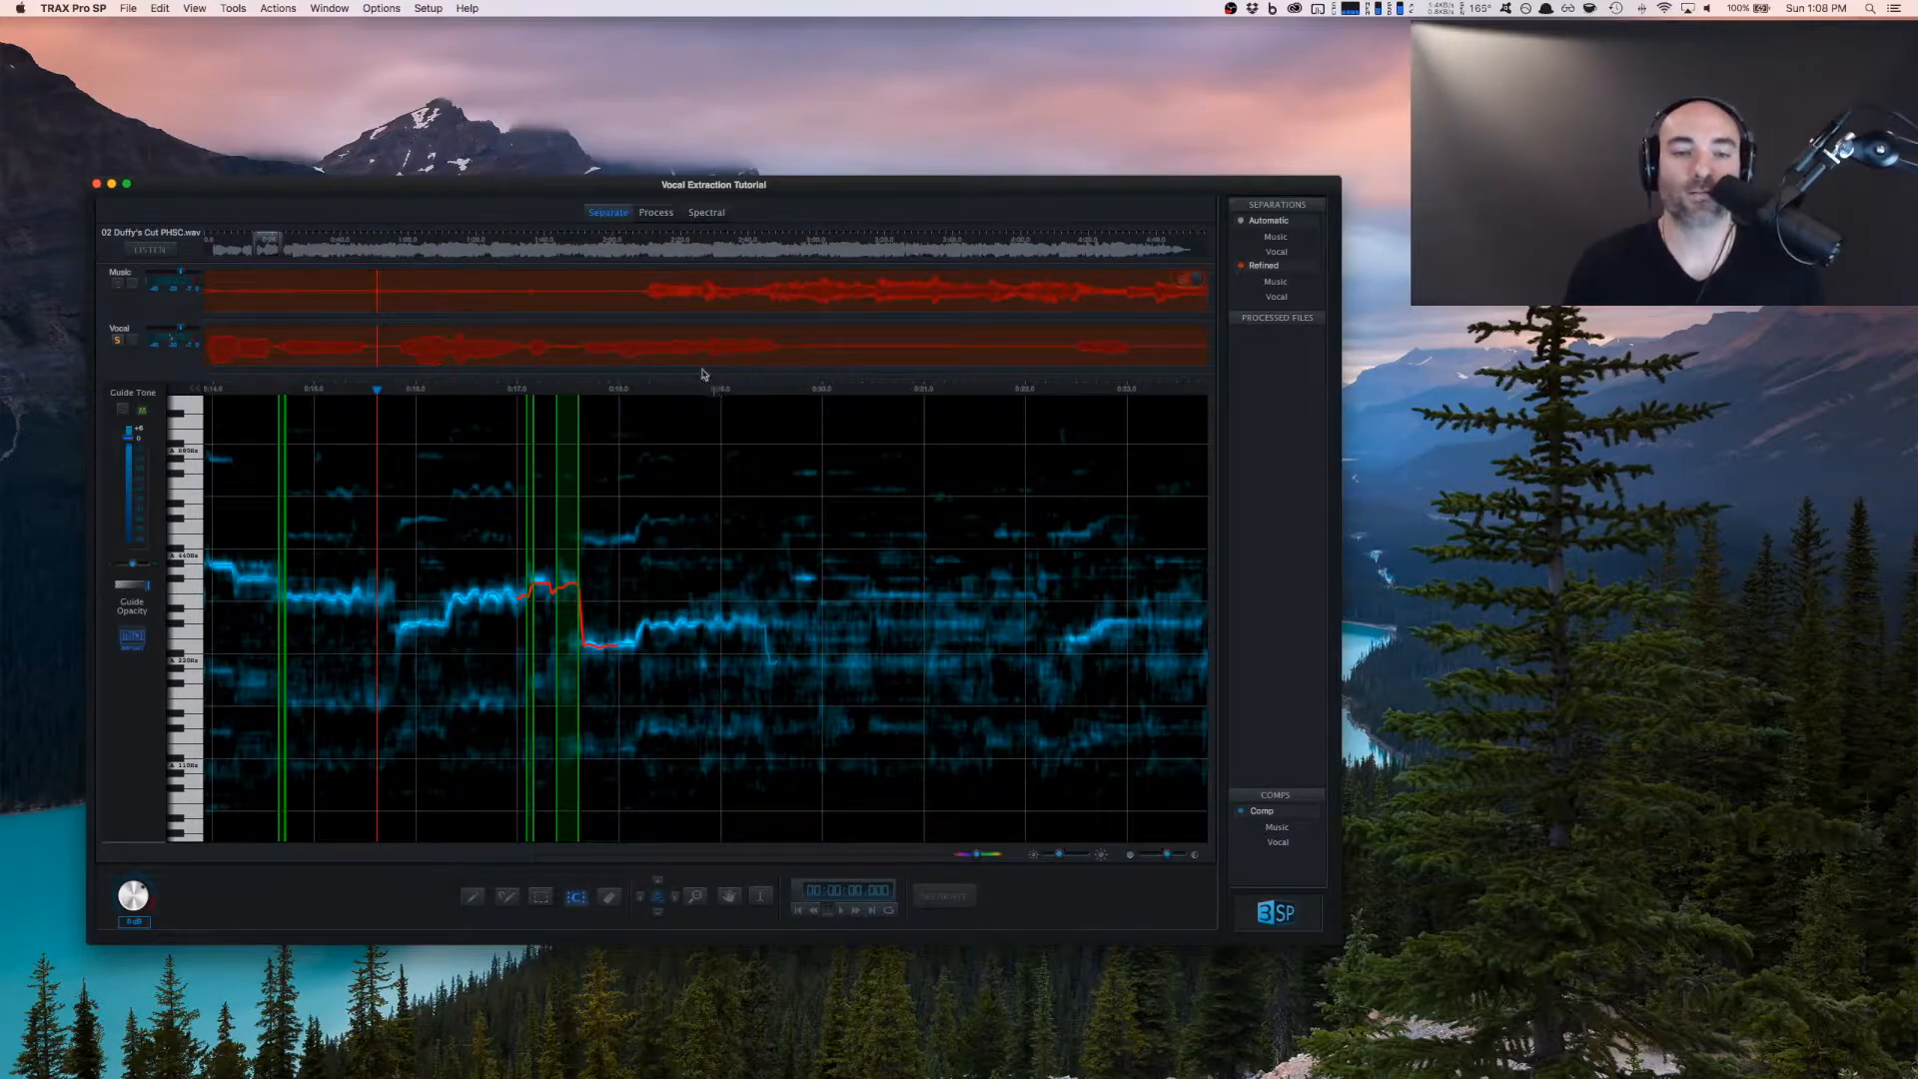
# Step: Zoom out to view the wider vocal stretch around the corrected note
pyautogui.click(1243, 221)
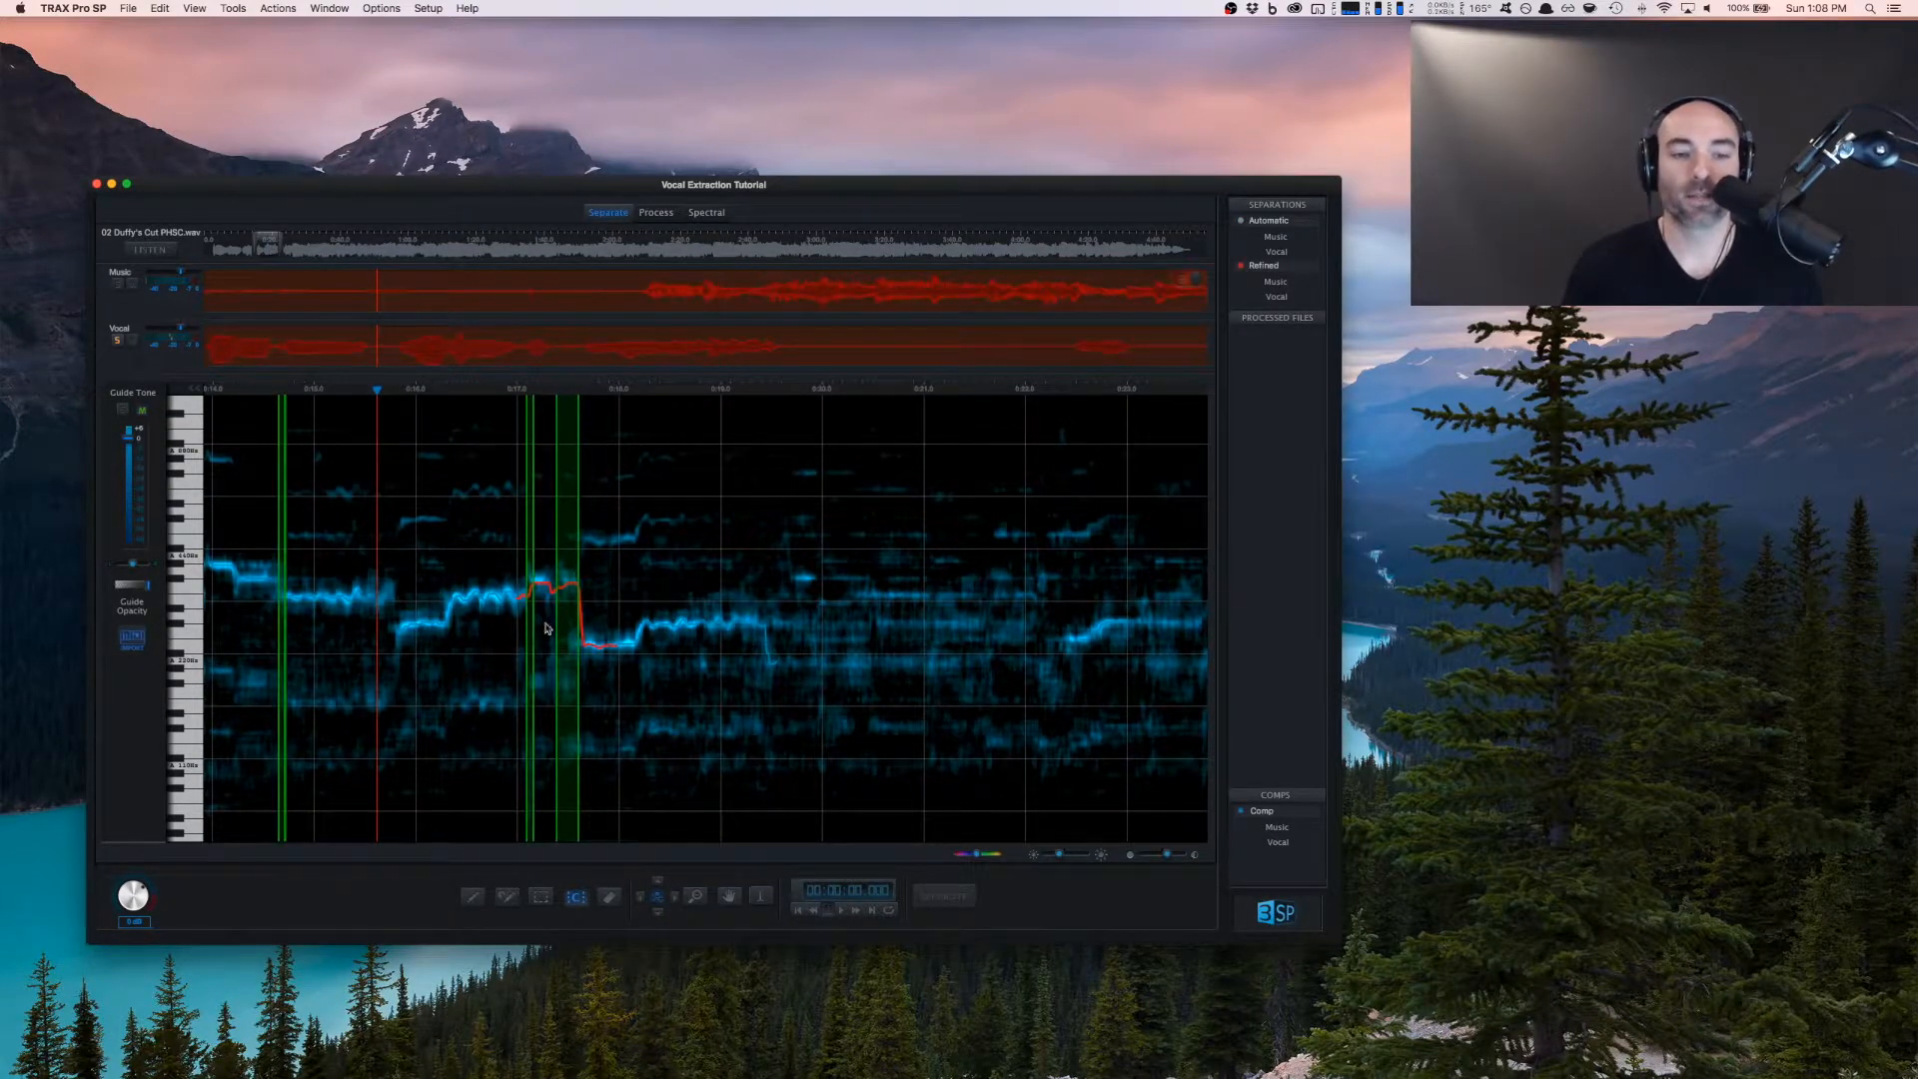
pyautogui.moveTo(674, 750)
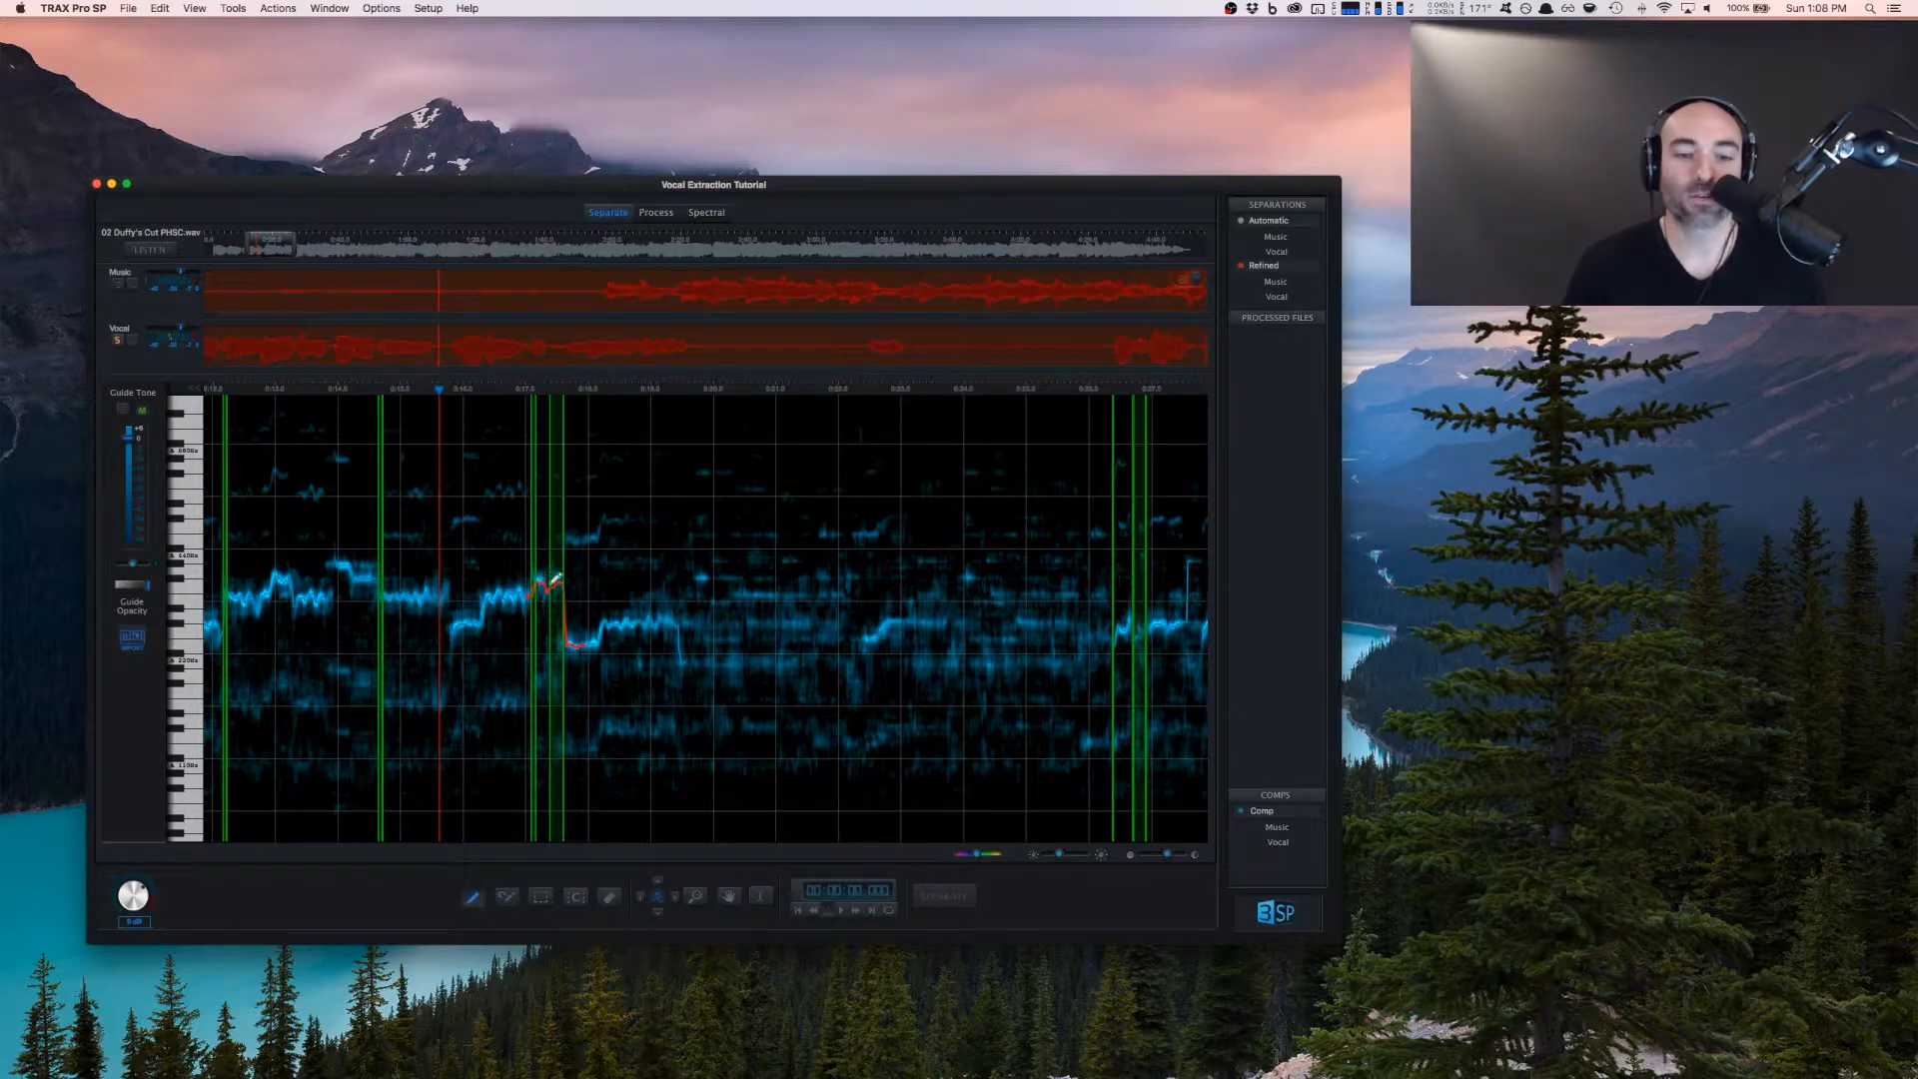
pyautogui.moveTo(124, 413)
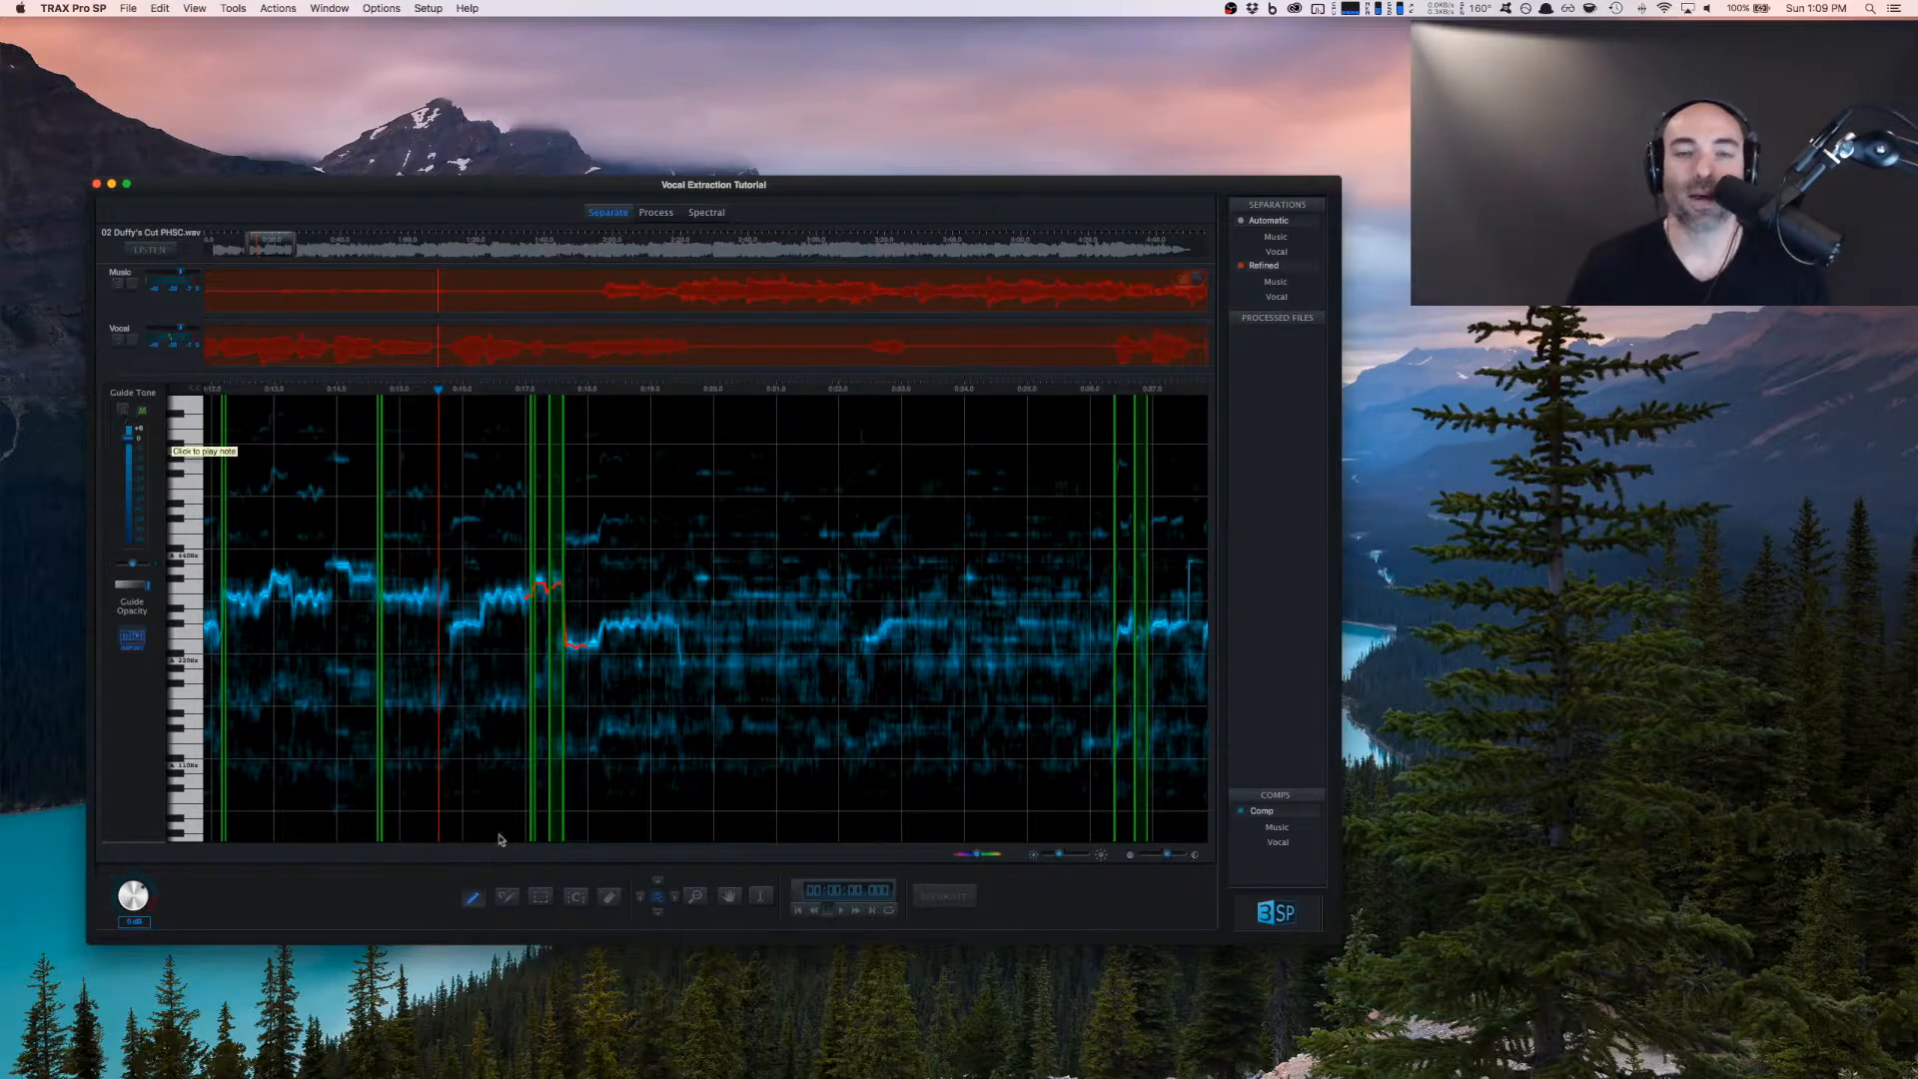
pyautogui.moveTo(477, 867)
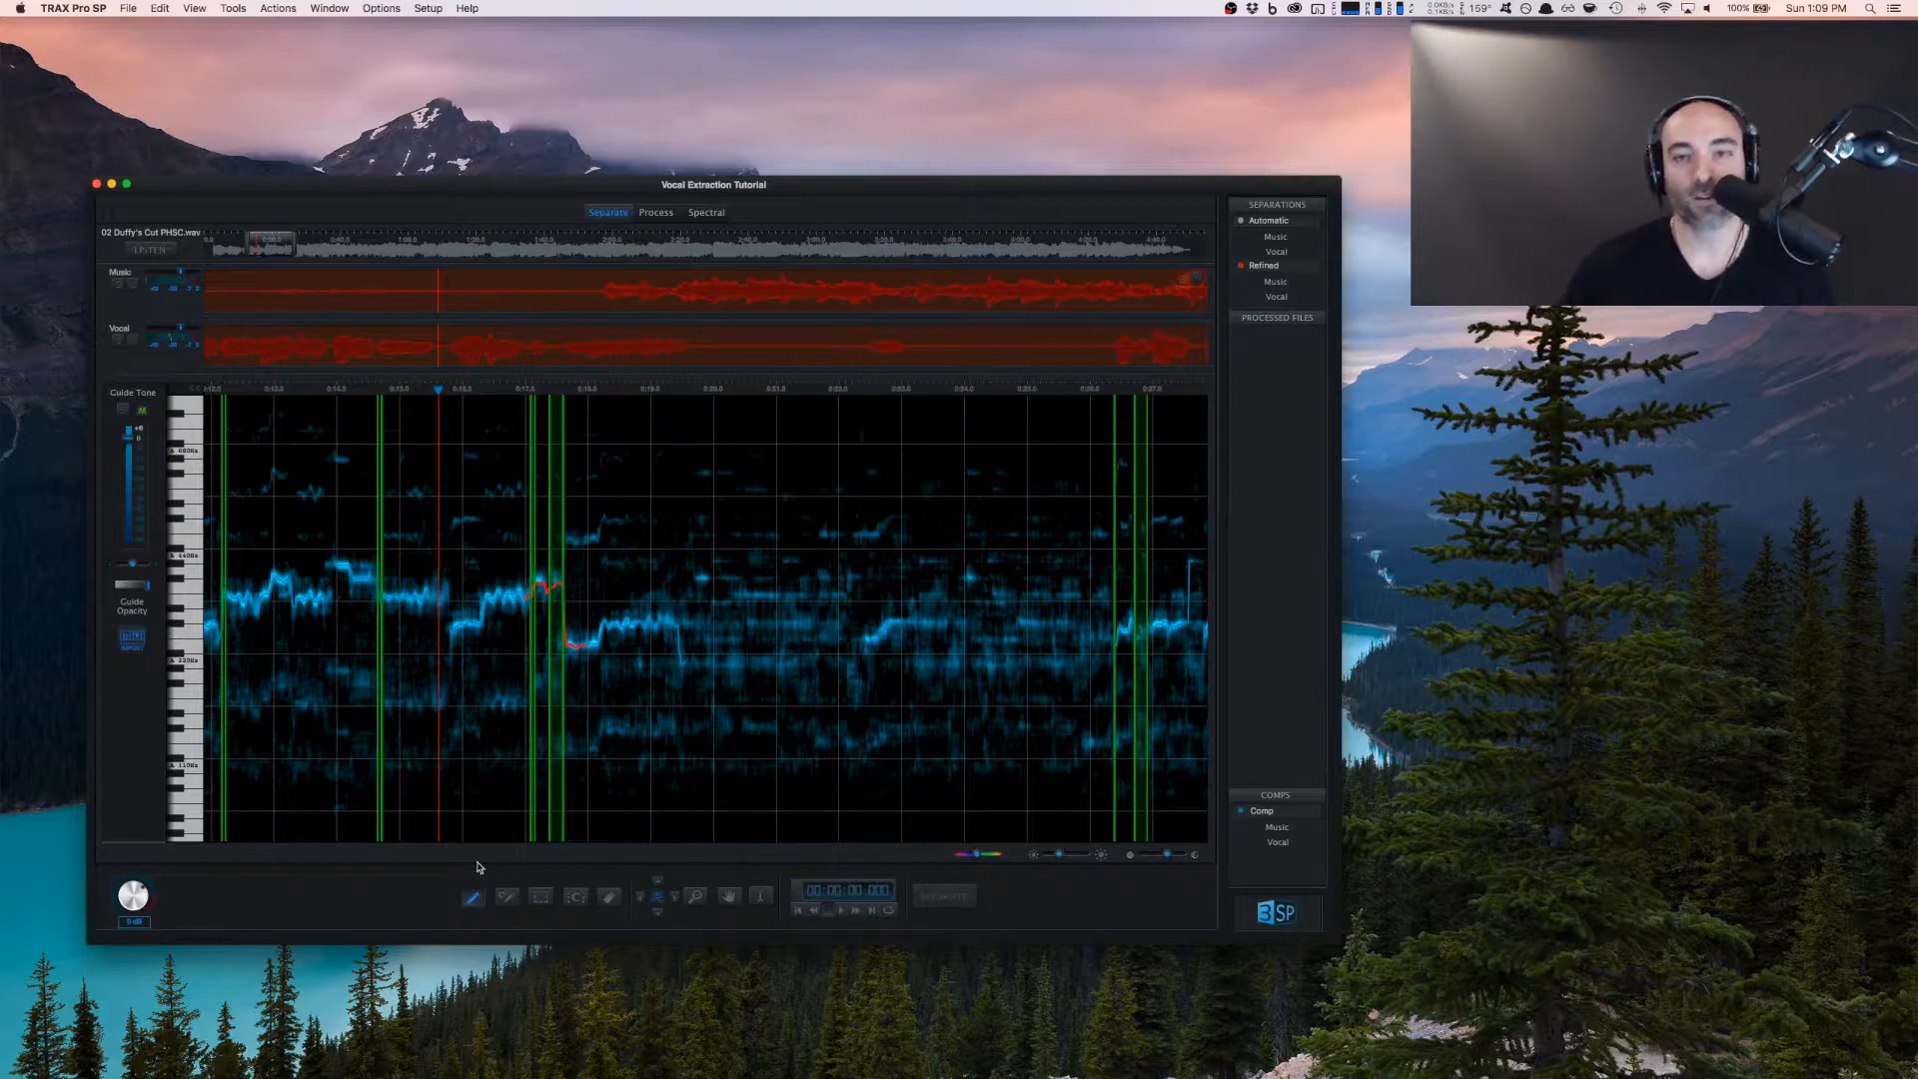
pyautogui.moveTo(321, 780)
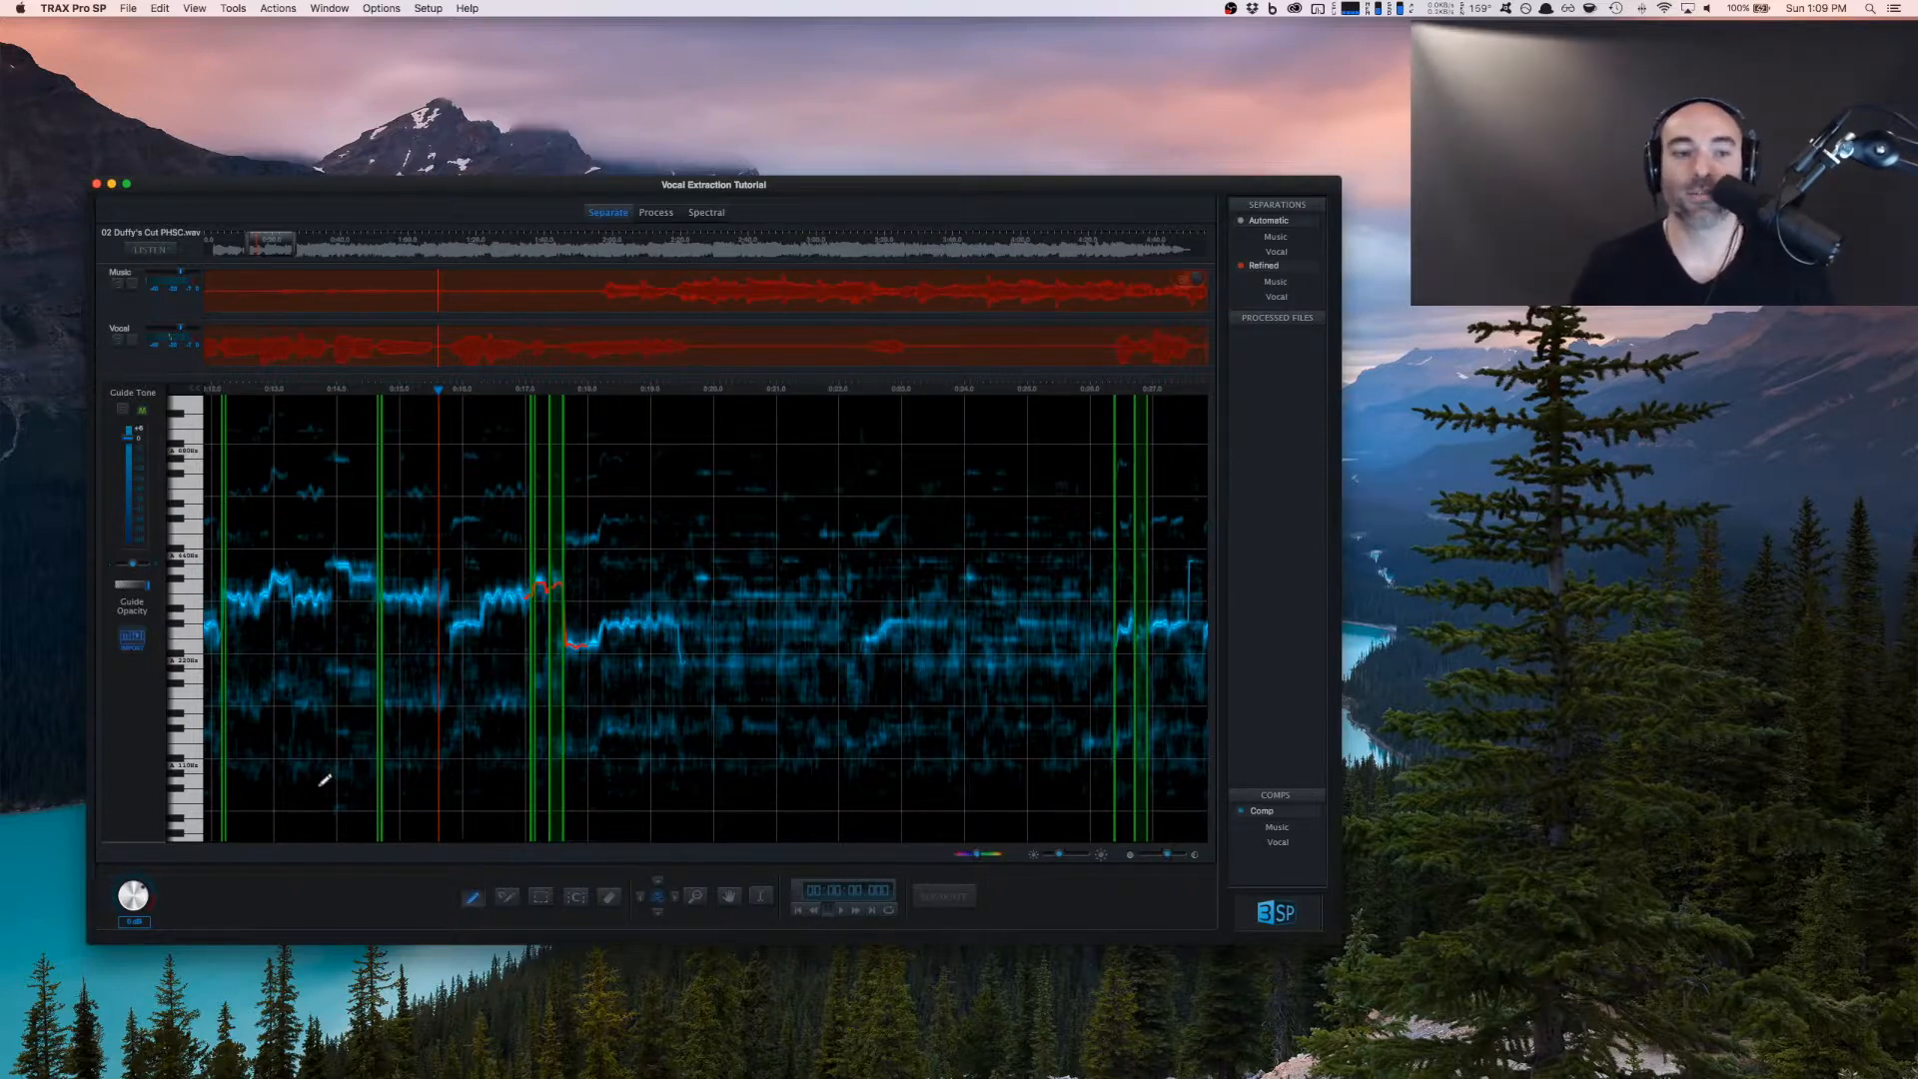
pyautogui.moveTo(568, 576)
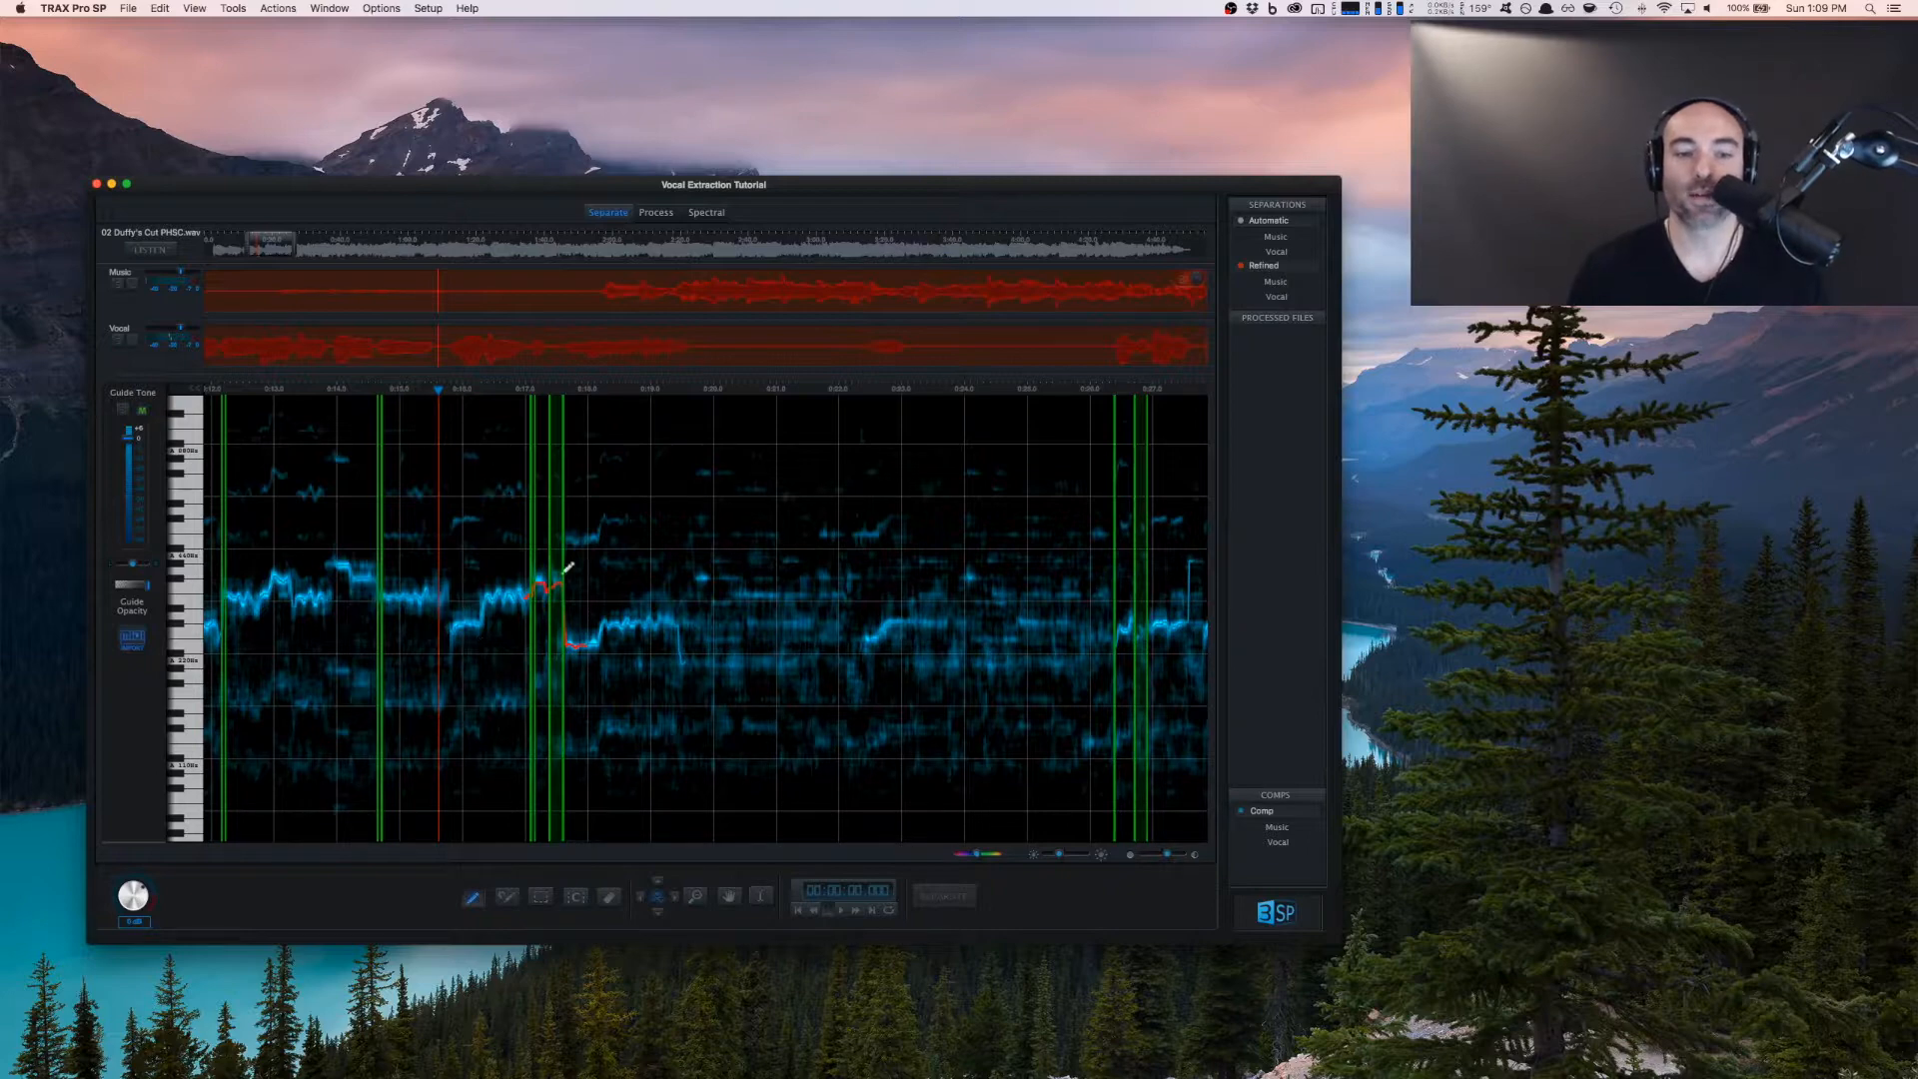
pyautogui.moveTo(679, 664)
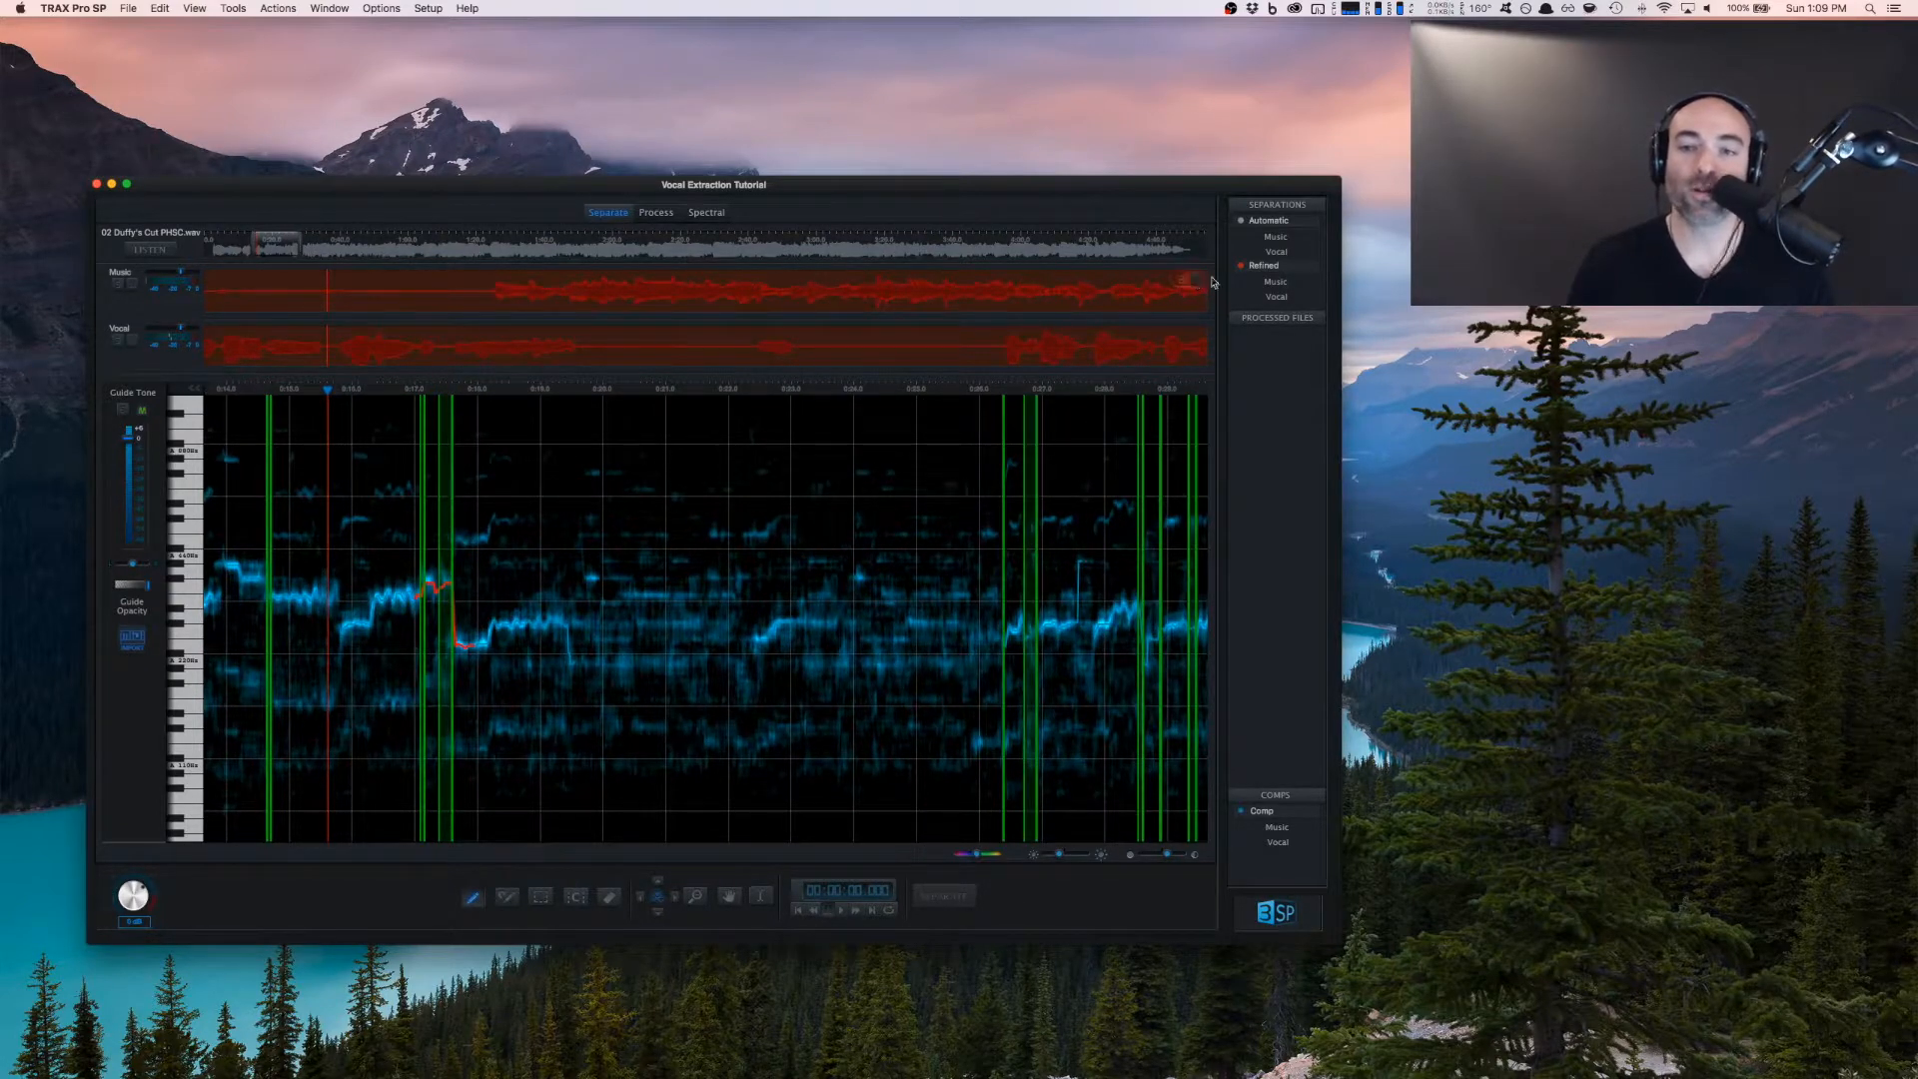
pyautogui.moveTo(799, 468)
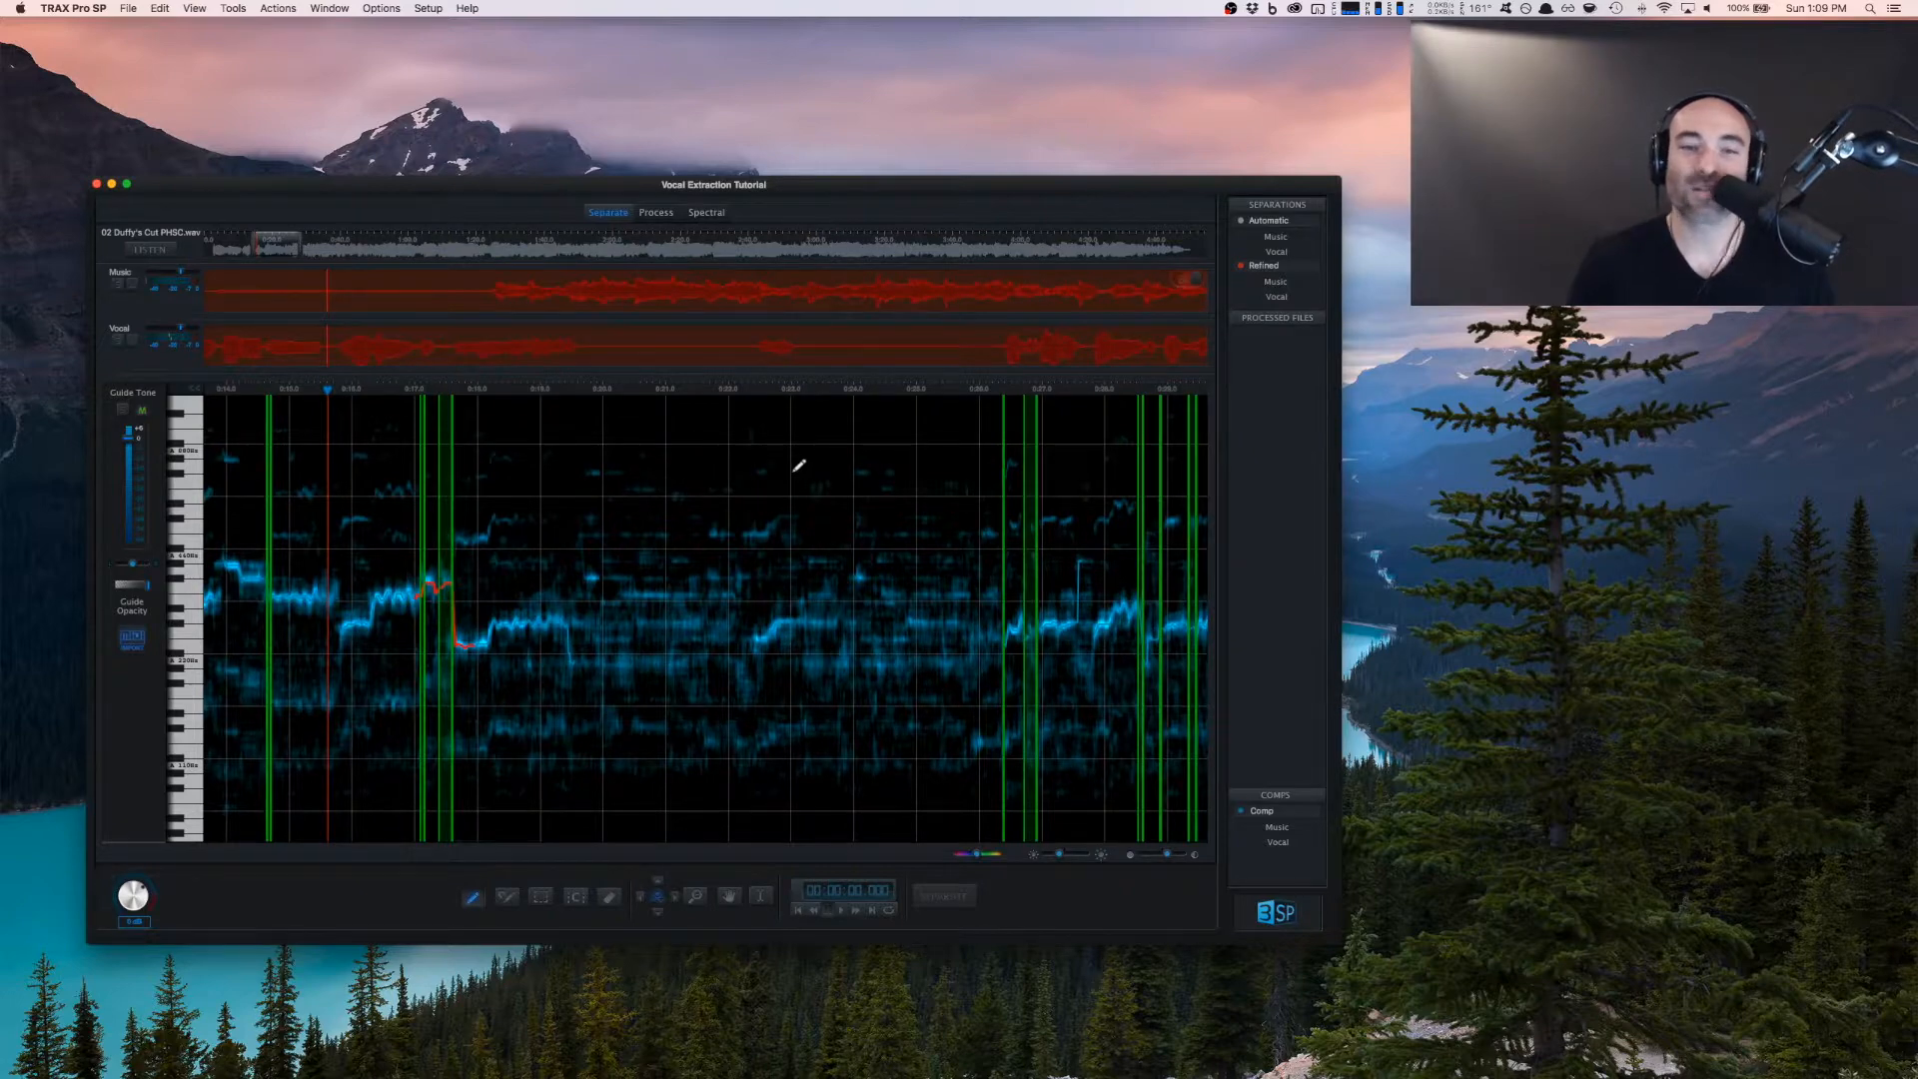